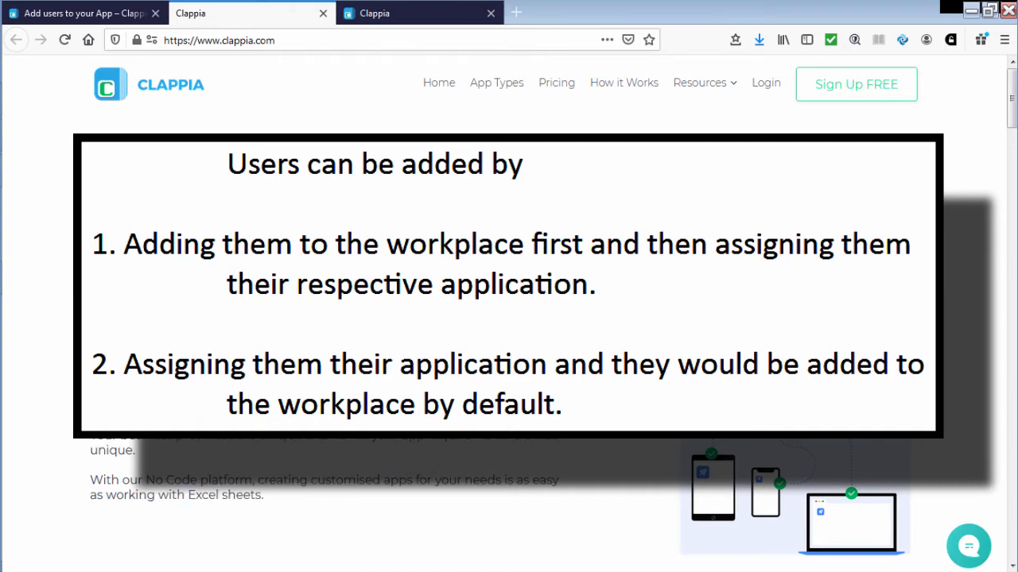
- Scroll the workplace dashboard to view the list of My Apps
scroll("down", 3)
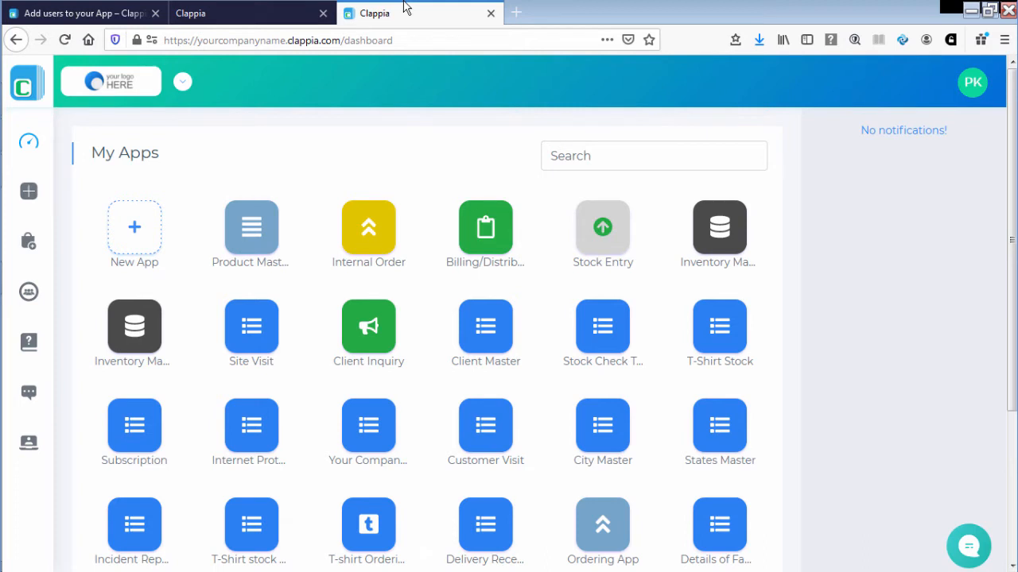
mouse_move(346, 153)
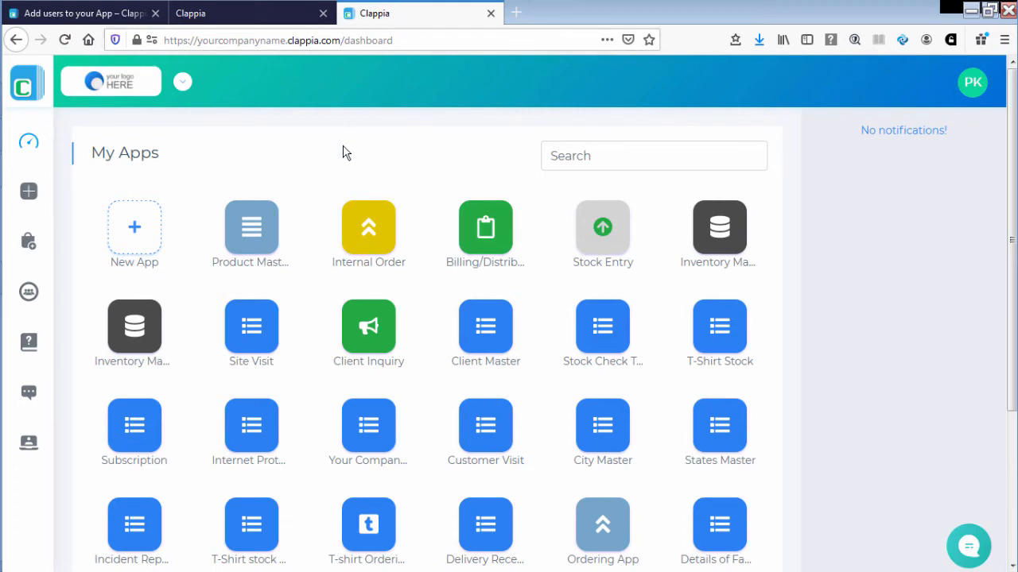
mouse_move(28, 142)
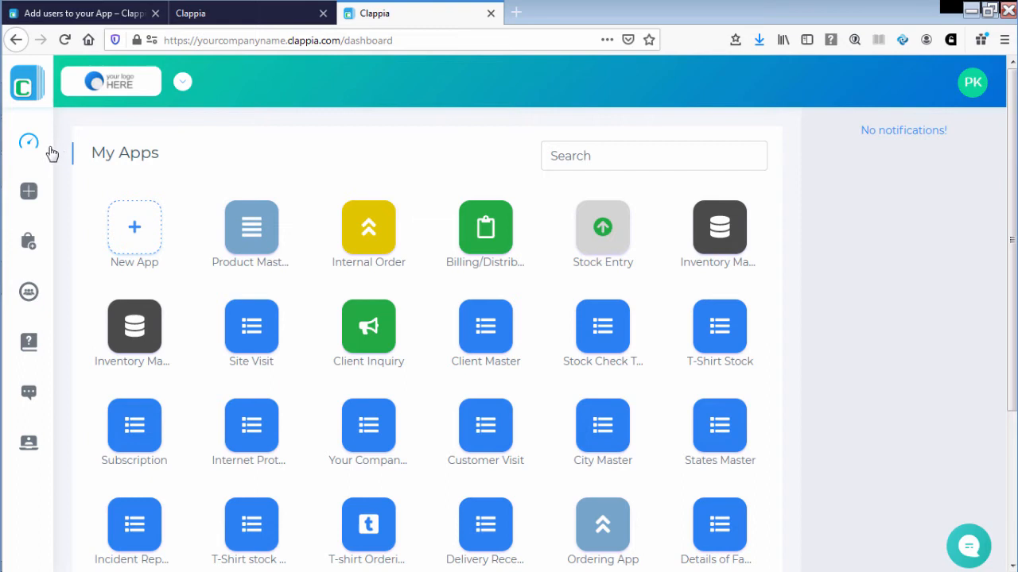
mouse_move(29, 191)
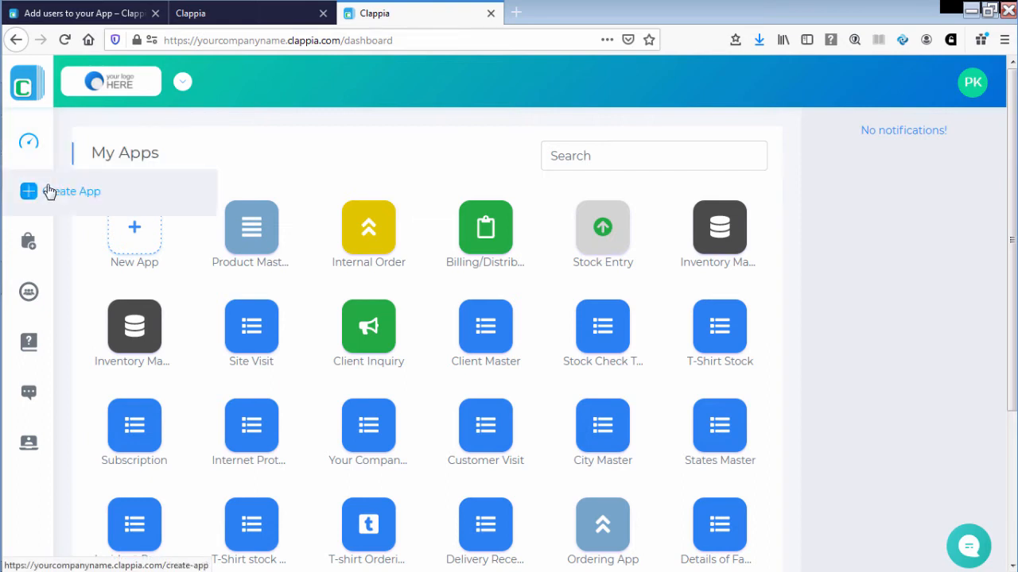
mouse_move(29, 292)
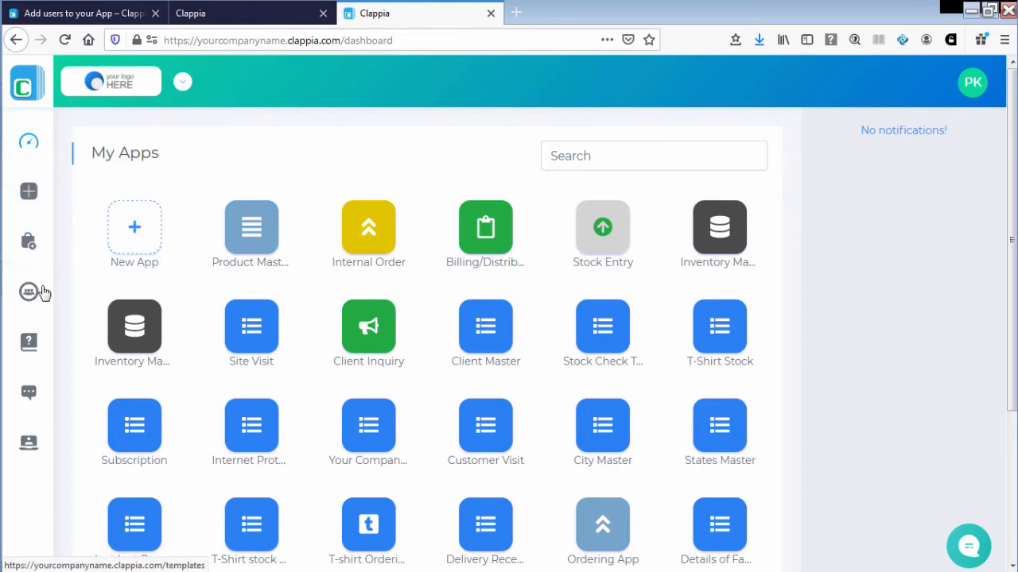
mouse_move(28, 292)
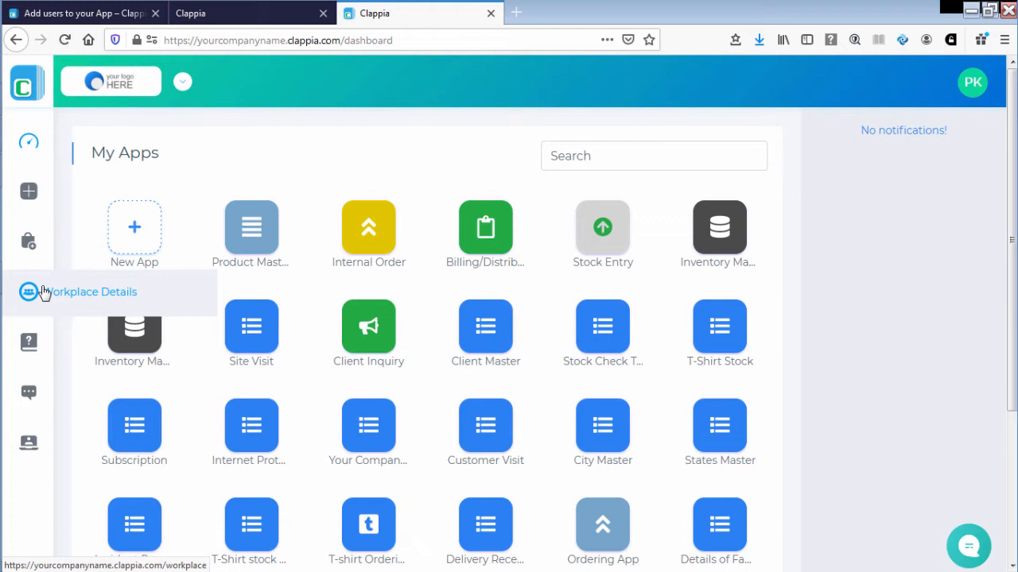
- Go to Workplace Details, Users tab, and focus the Invite Users field
left_click(89, 293)
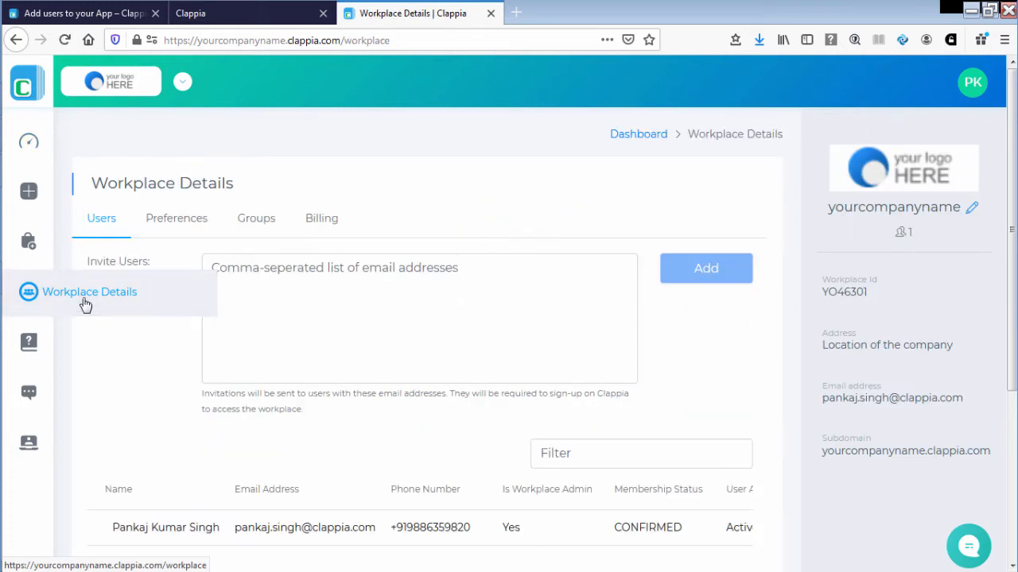
left_click(419, 318)
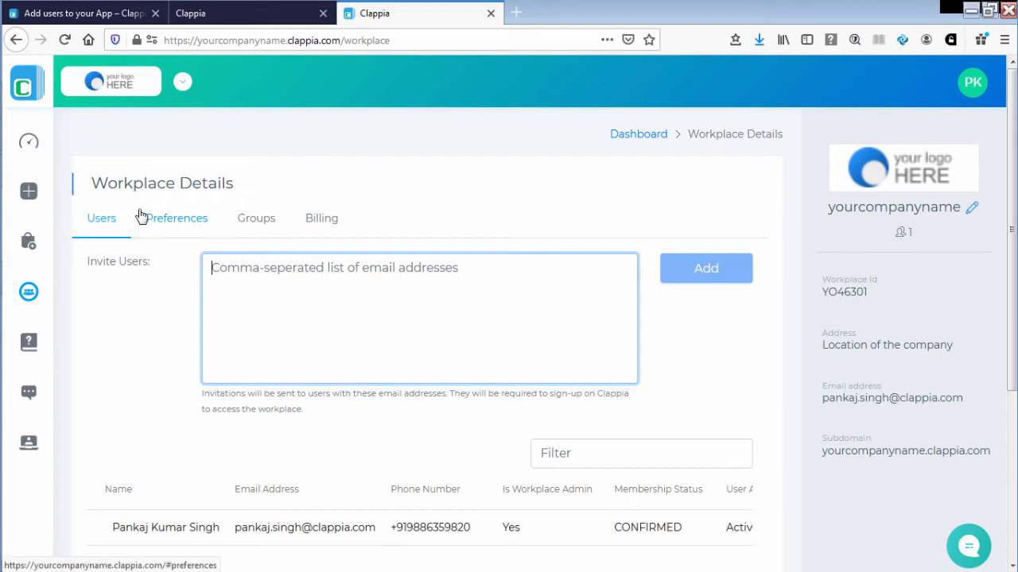
mouse_move(135, 264)
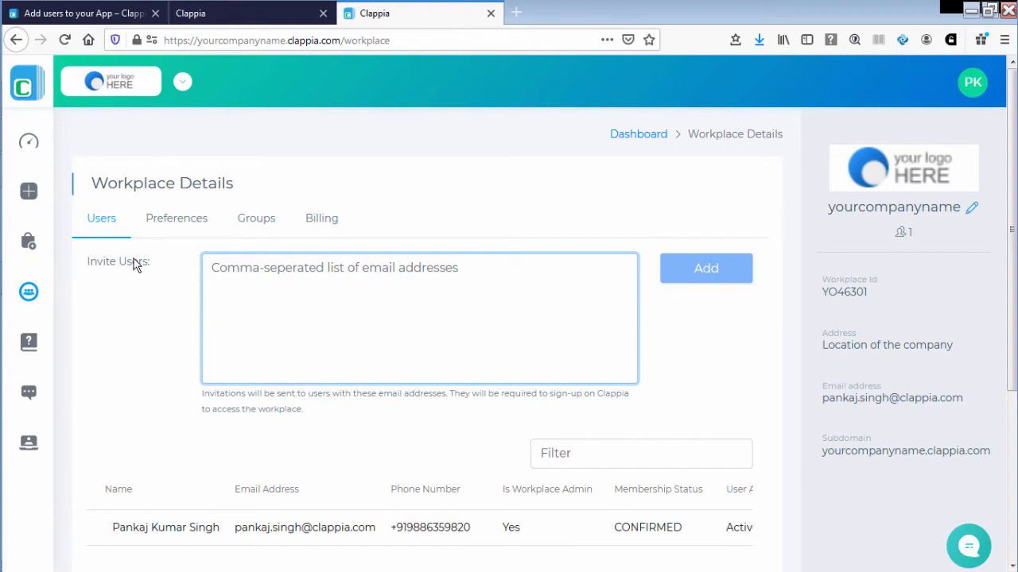
scroll("down", 3)
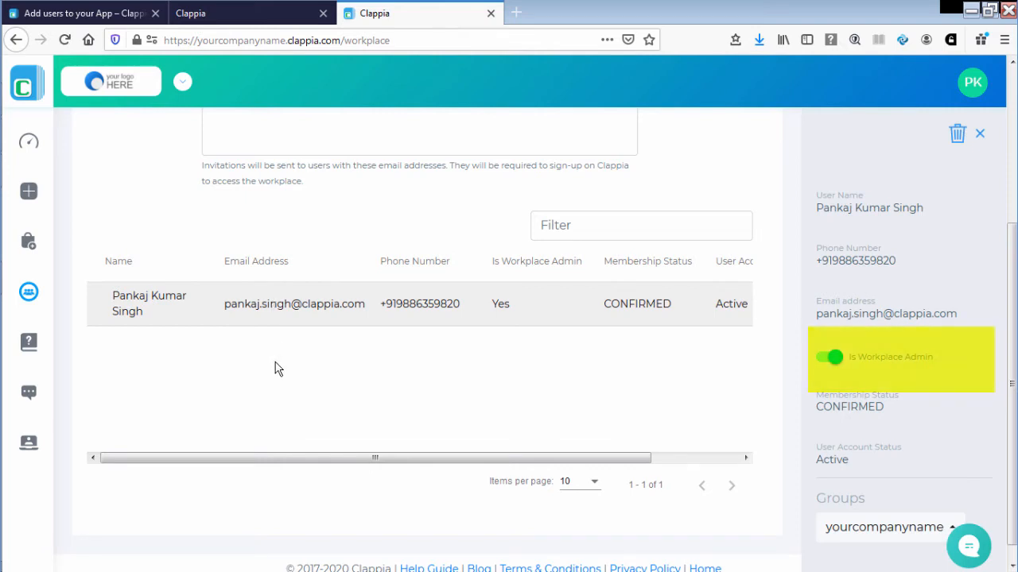
scroll("up", 3)
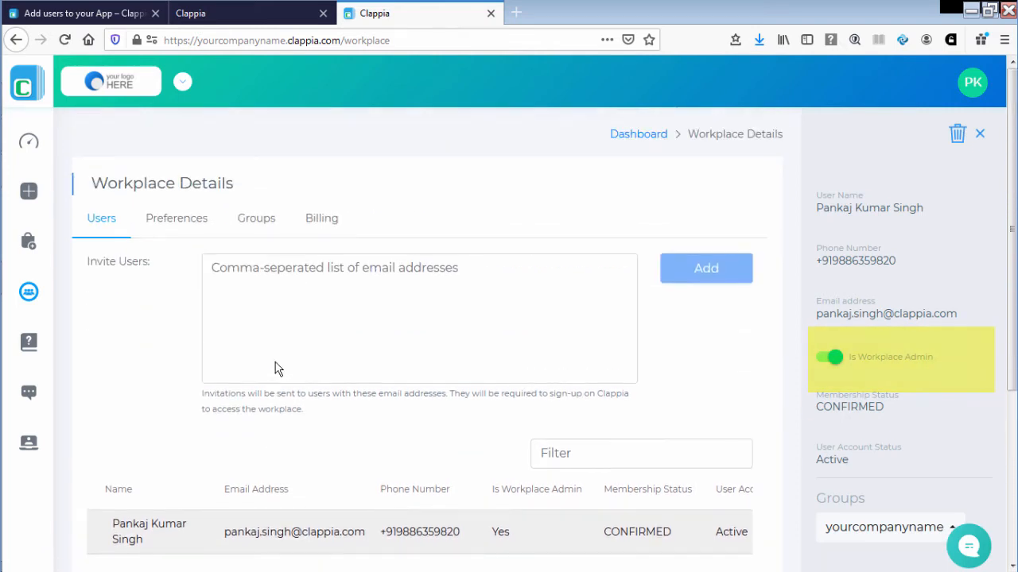
mouse_move(124, 269)
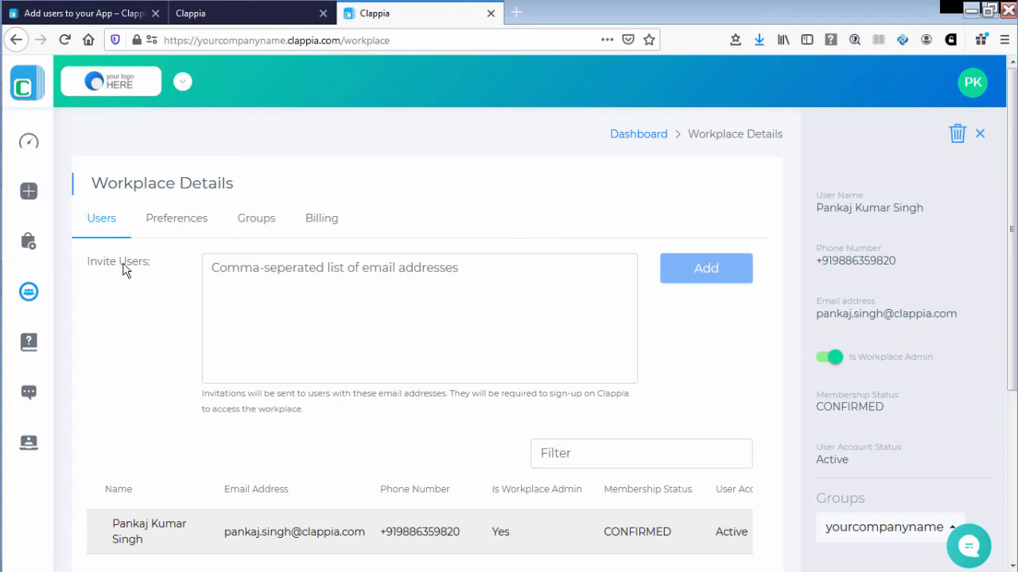
left_click(418, 318)
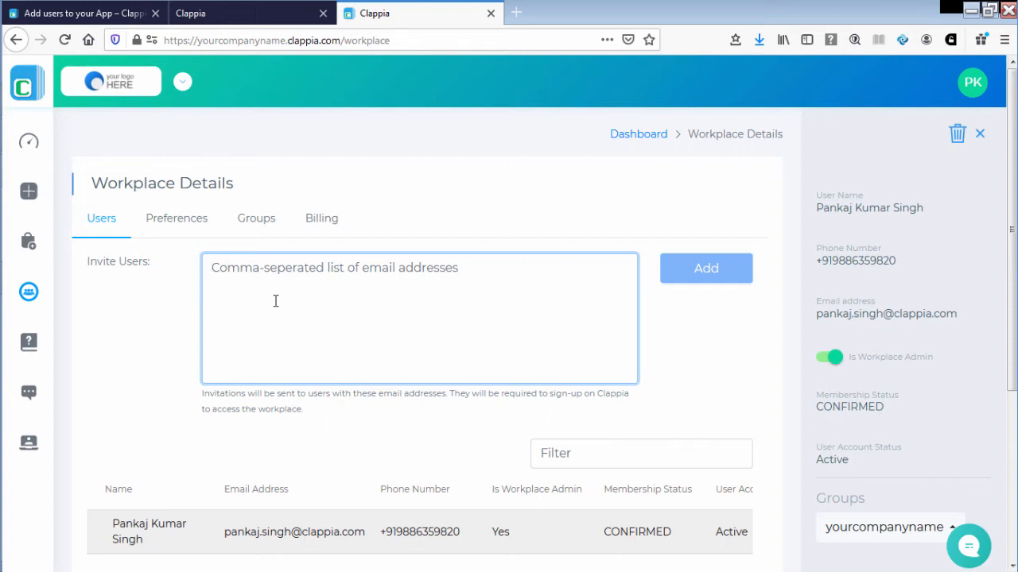
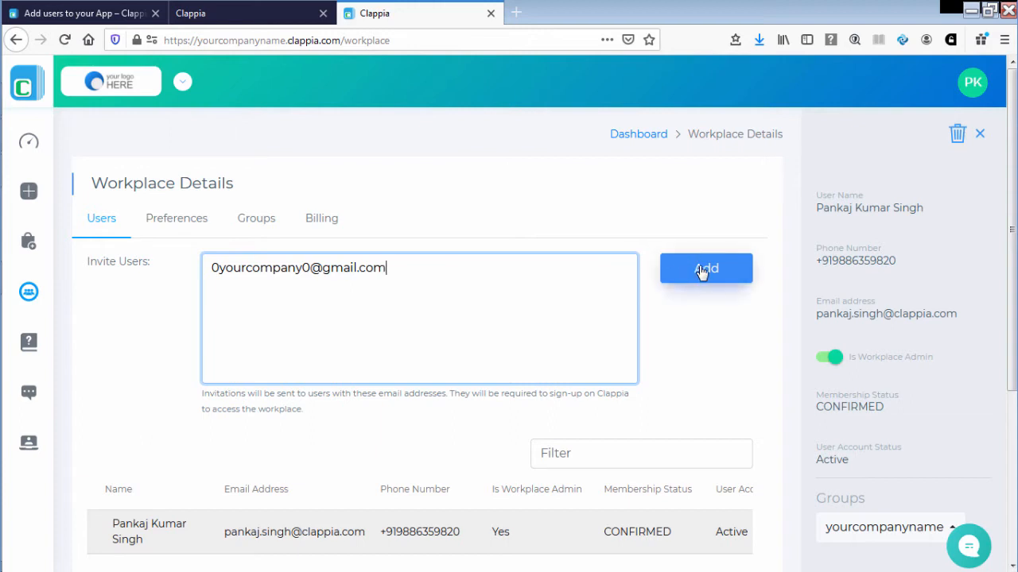
left_click(706, 269)
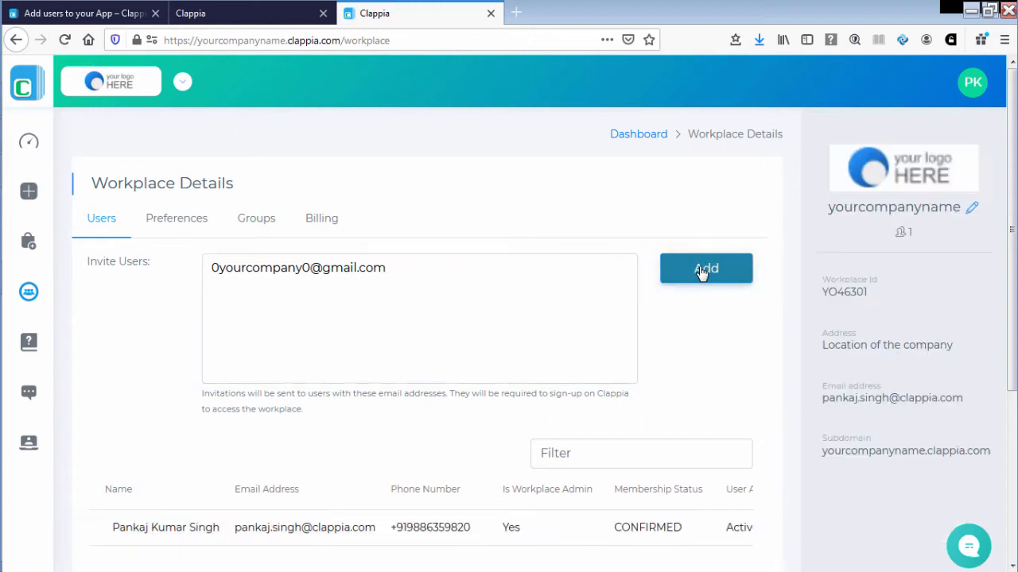
left_click(706, 267)
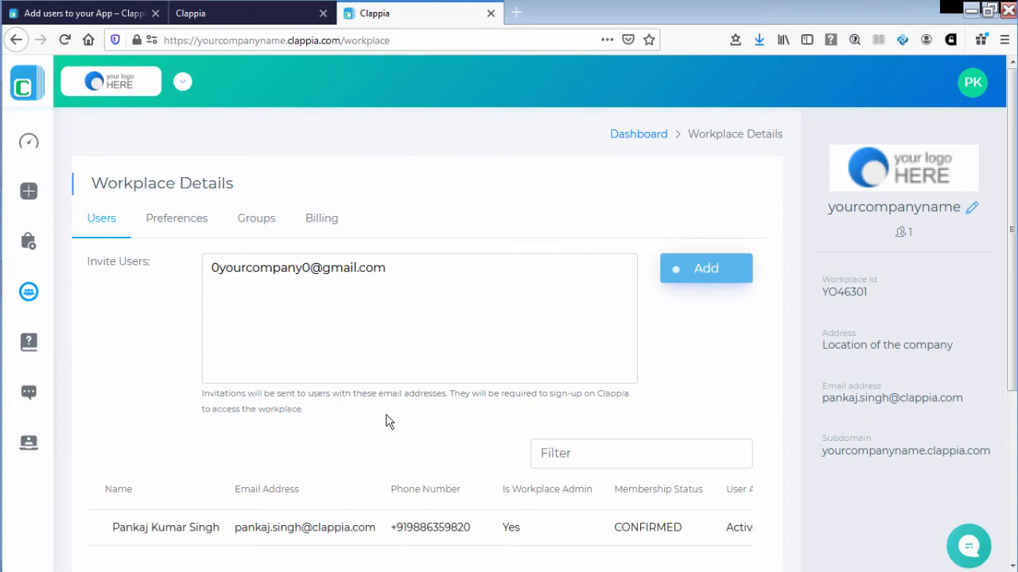
left_click(706, 267)
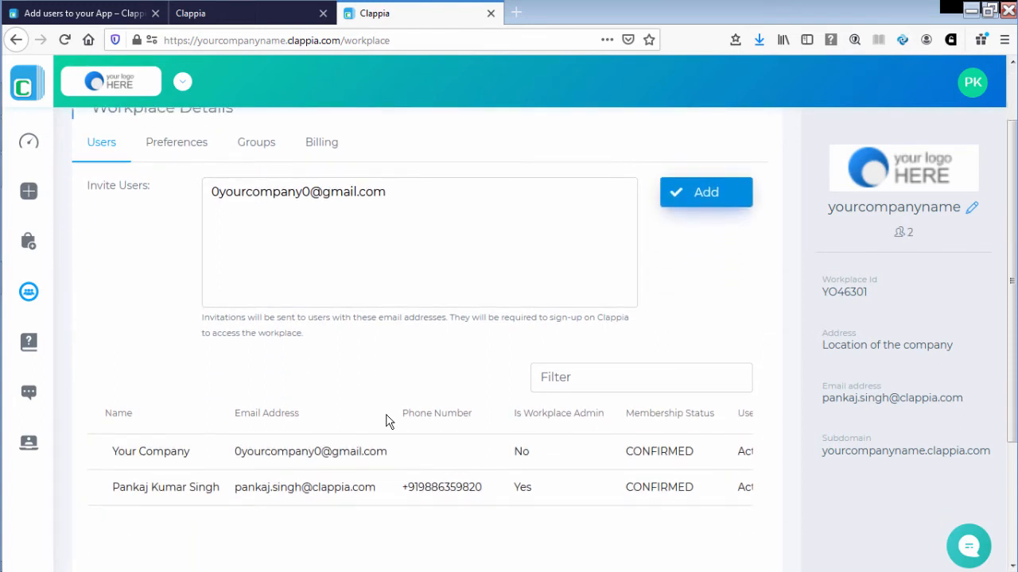
mouse_move(379, 374)
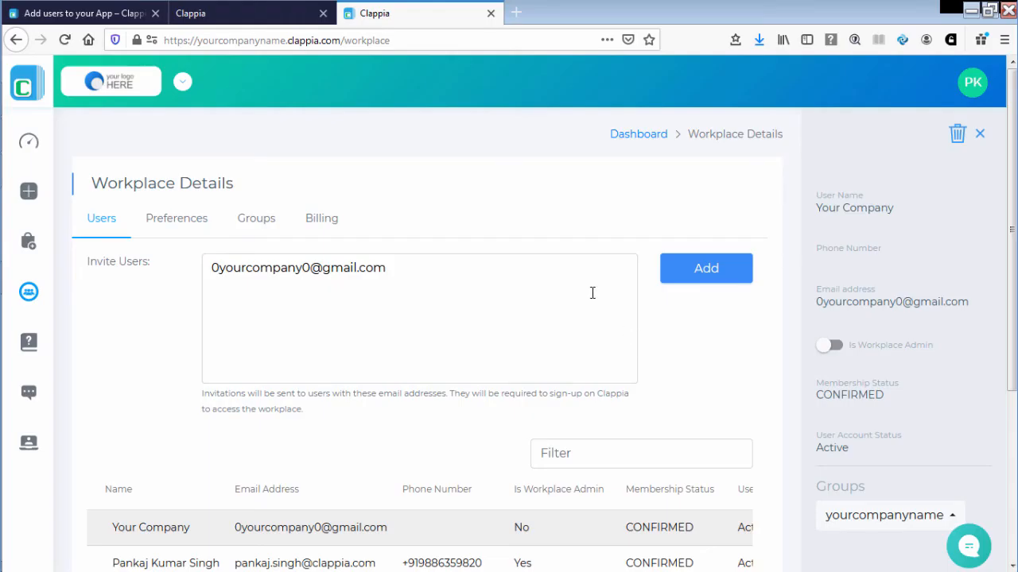
mouse_move(121, 102)
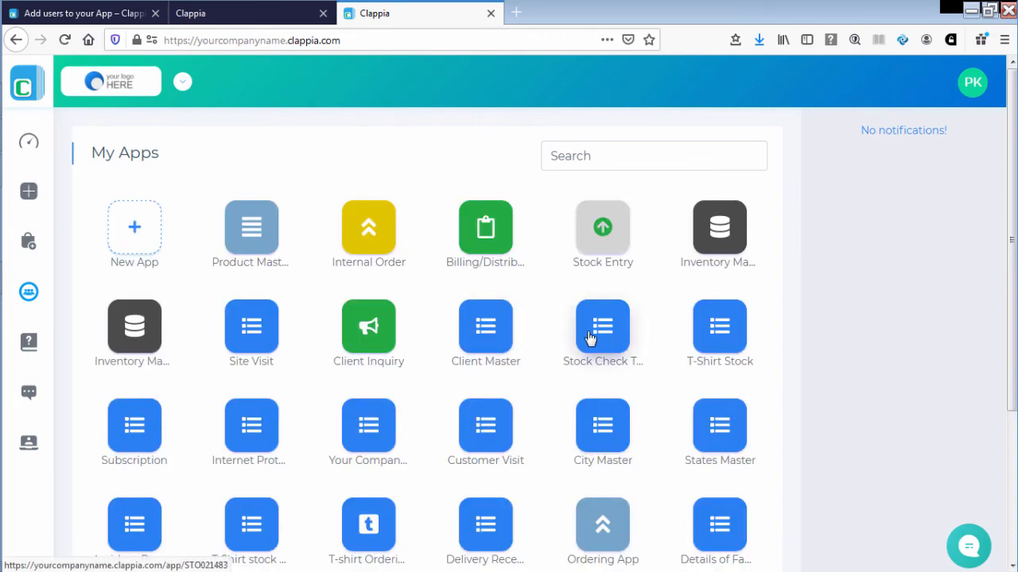
- Open the Stock Check T-Shirt app from the dashboard
left_click(601, 328)
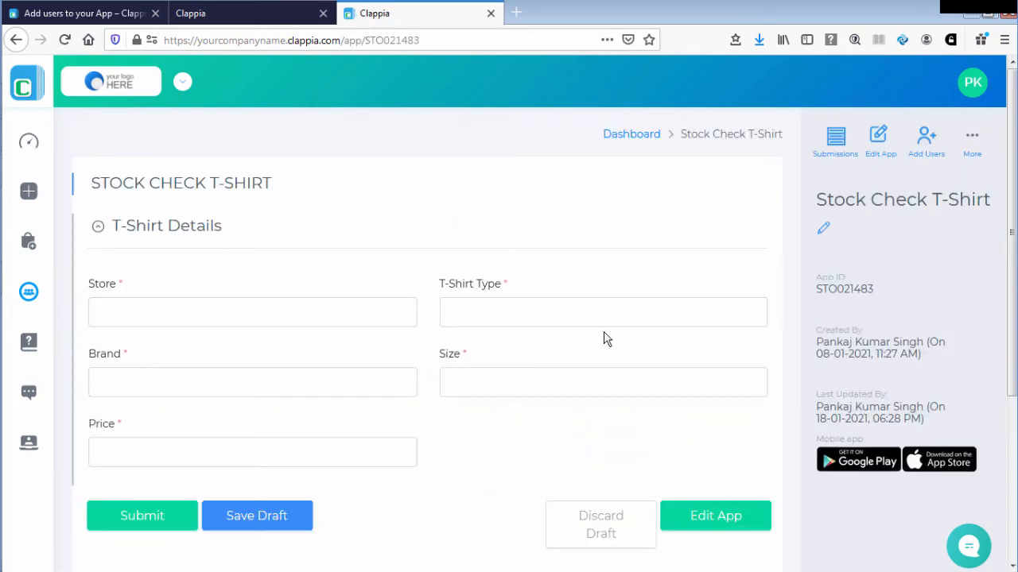
mouse_move(489, 301)
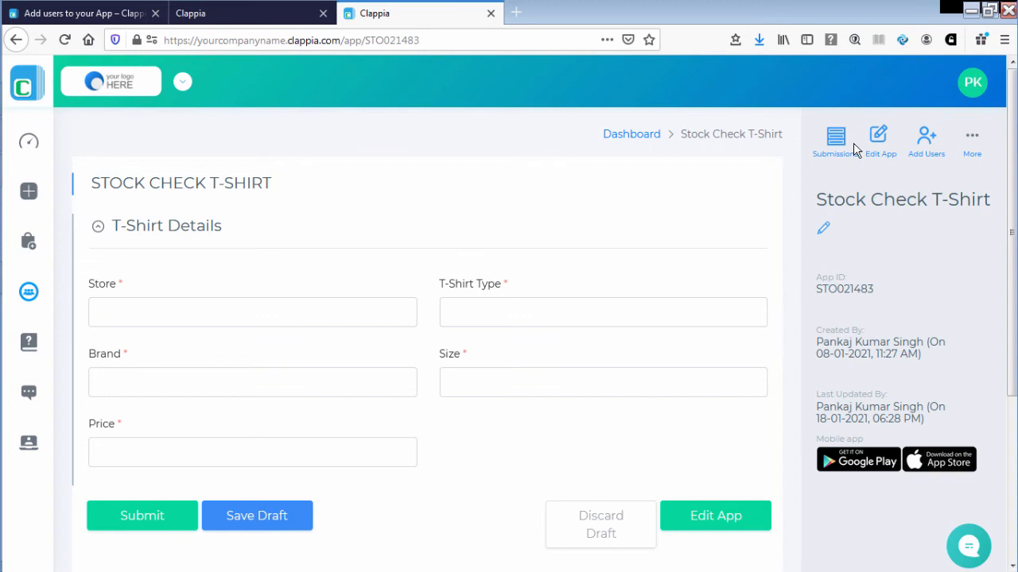
mouse_move(926, 140)
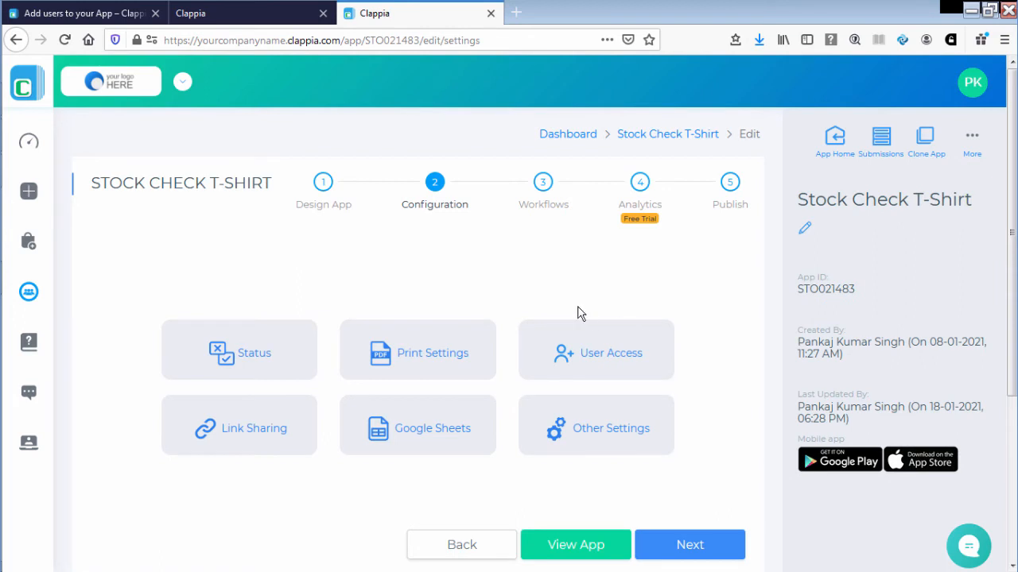
mouse_move(602, 356)
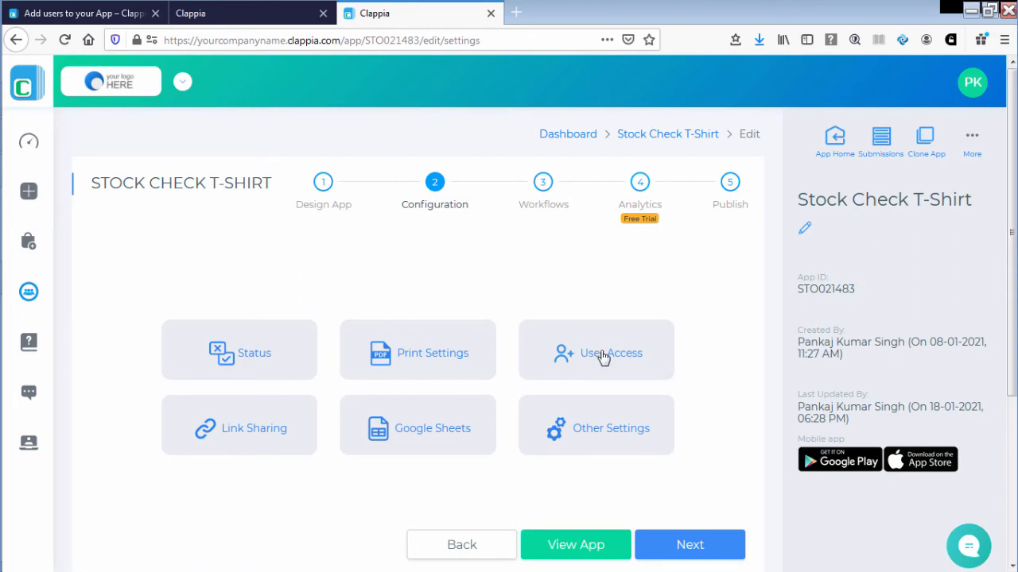
- In User Access, select Your Company, try Custom, and settle on Submitter permission
left_click(595, 353)
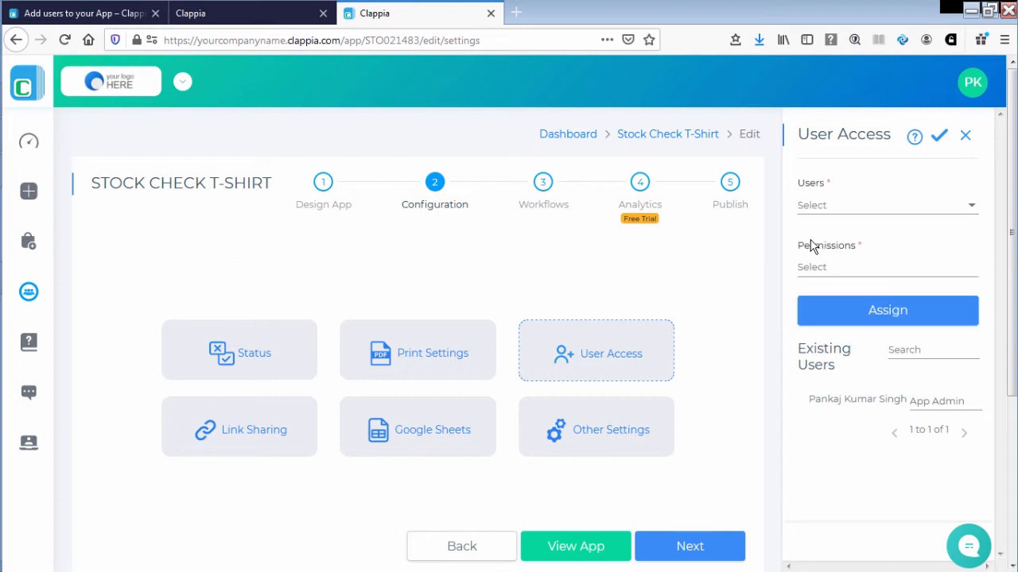
left_click(887, 205)
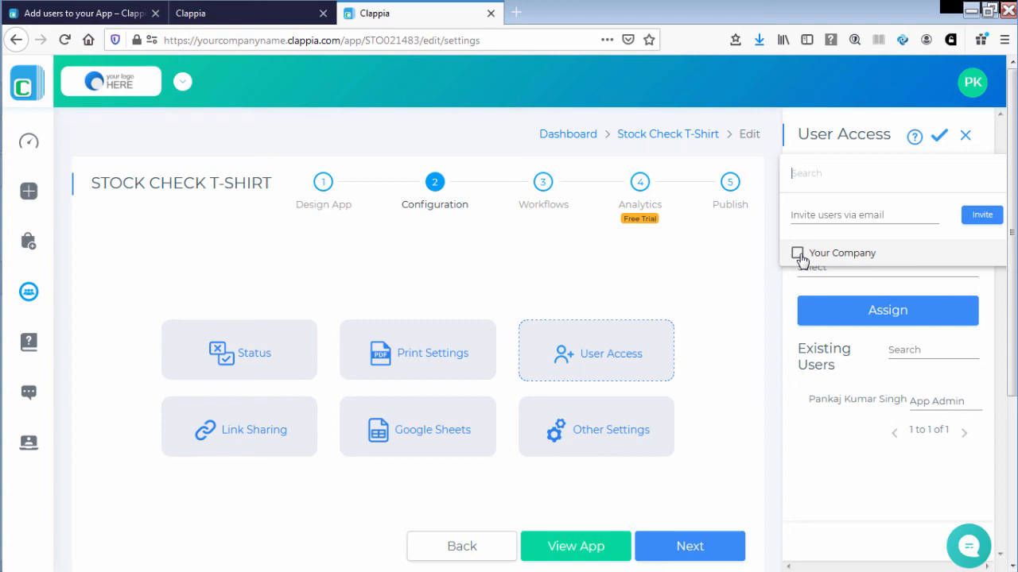
left_click(797, 253)
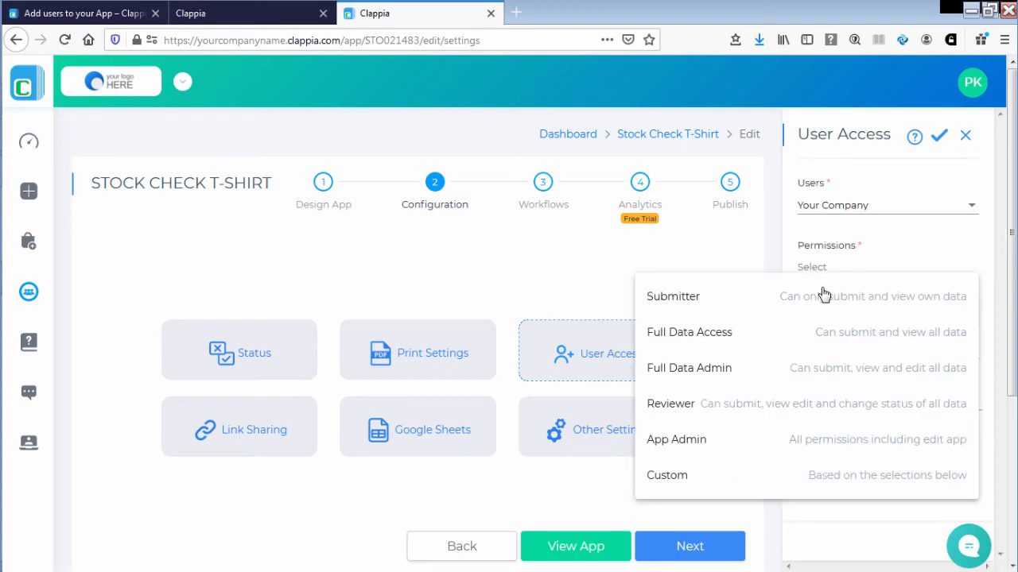
left_click(672, 295)
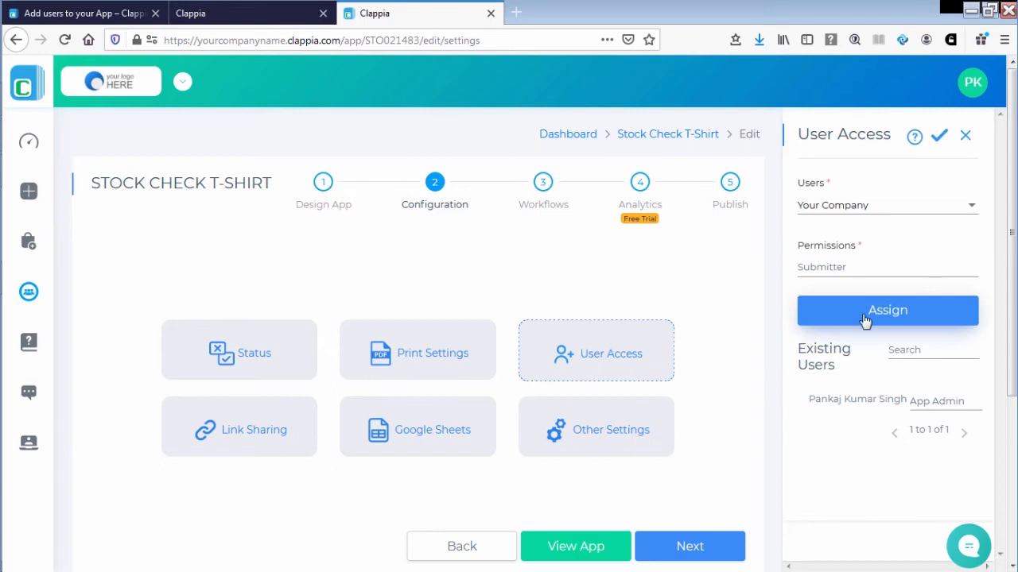
mouse_move(913, 322)
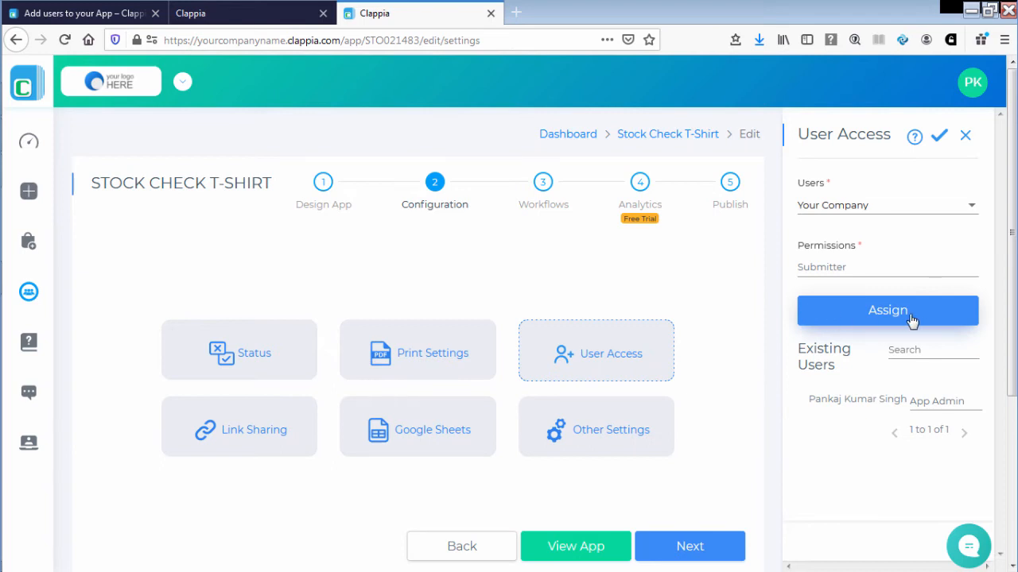
left_click(887, 267)
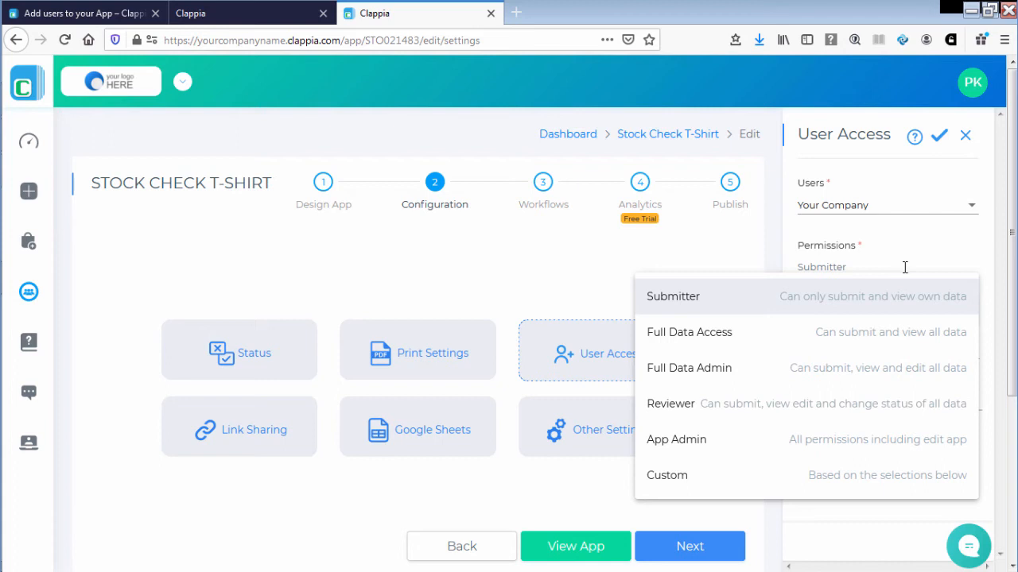
mouse_move(871, 481)
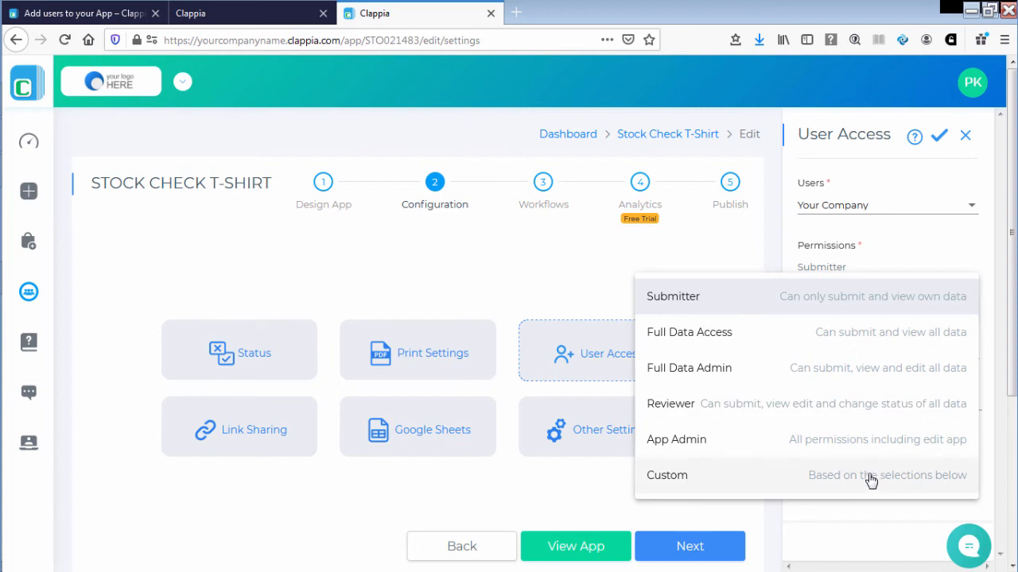
left_click(666, 474)
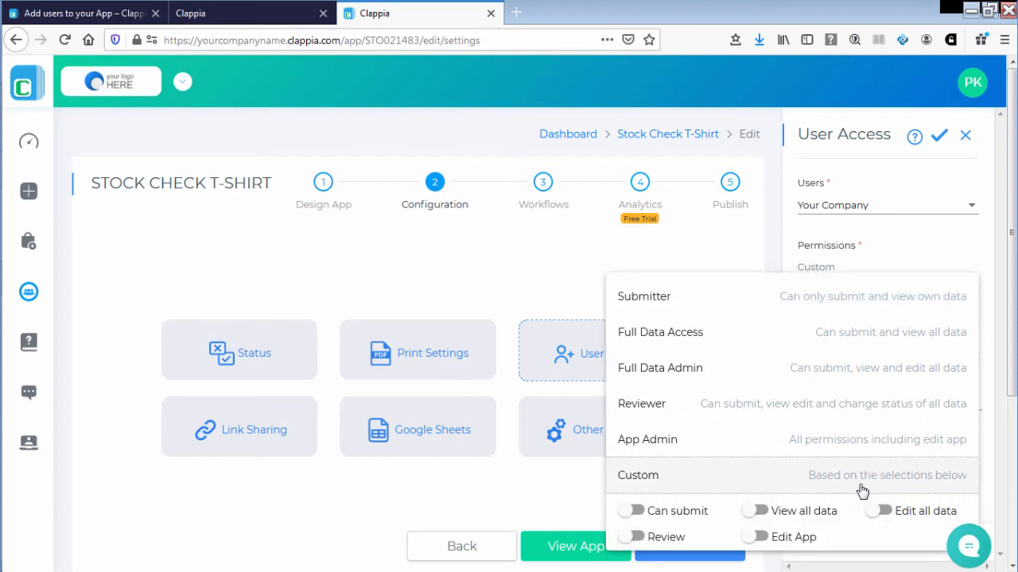
mouse_move(747, 467)
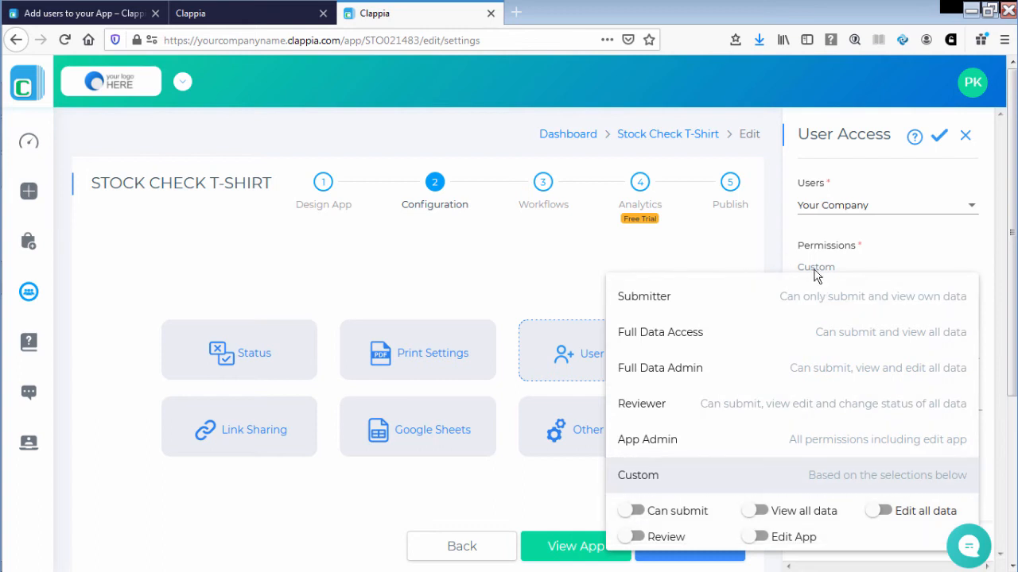
mouse_move(740, 292)
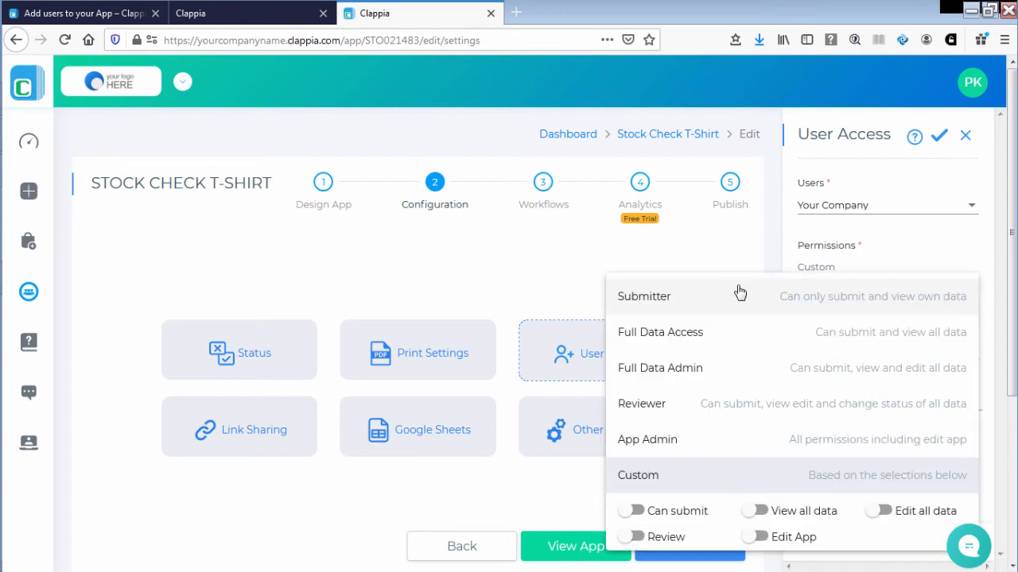
left_click(644, 296)
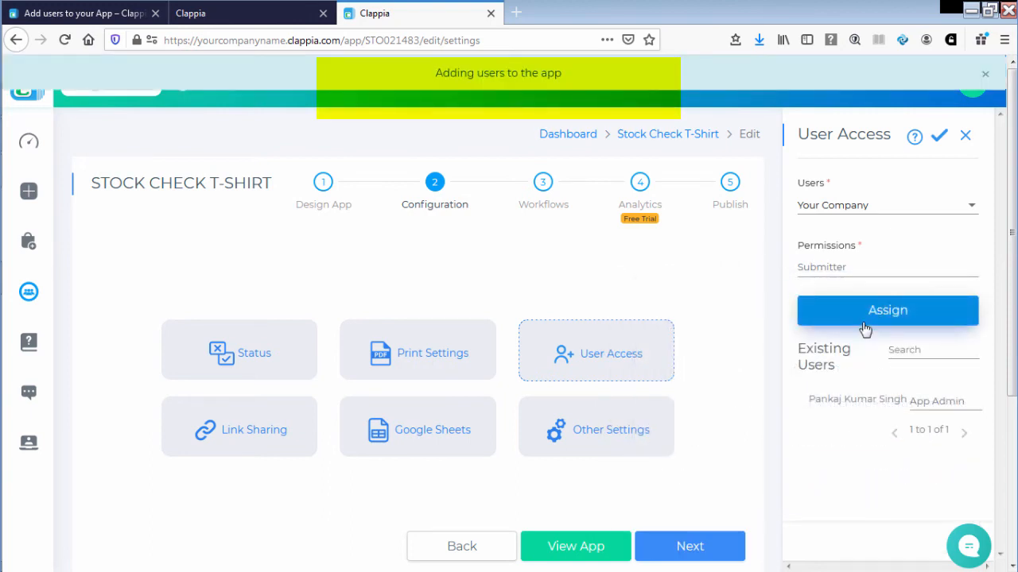
- Assign Your Company the Submitter access to Stock Check T-Shirt
left_click(888, 311)
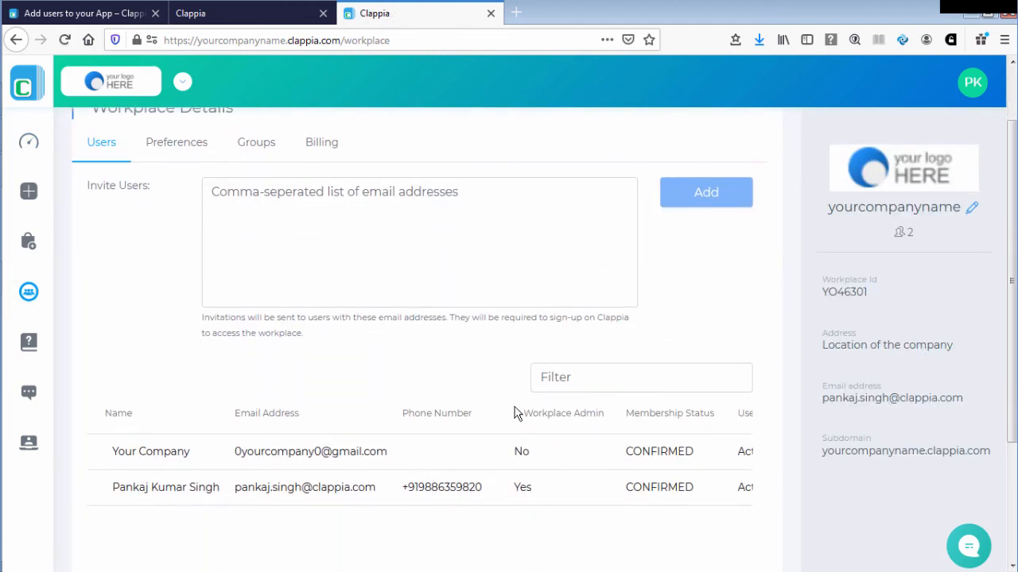
- Open the Your Company user's details and remove them from the workplace
left_click(151, 452)
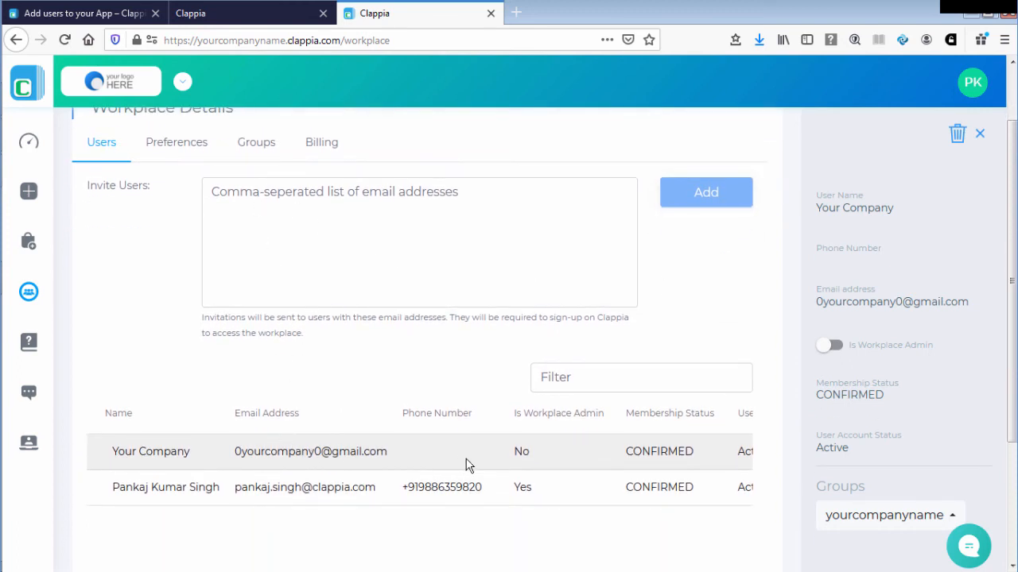
scroll("down", 3)
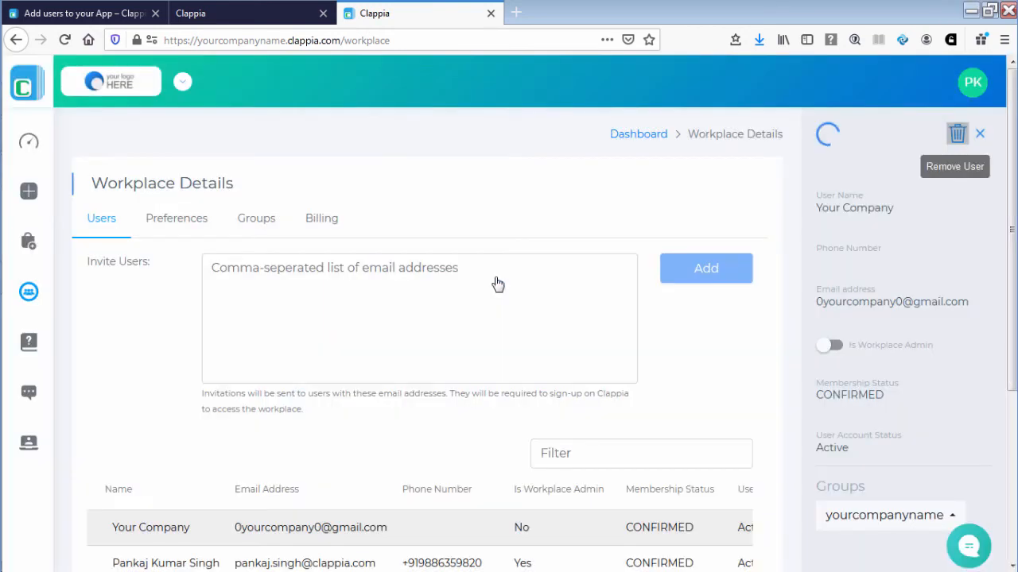
left_click(979, 134)
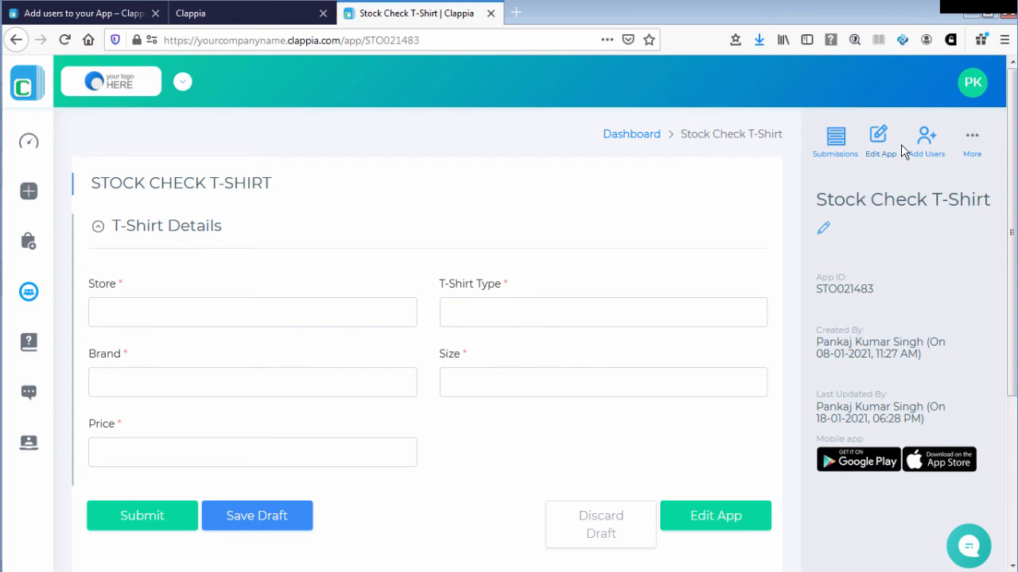
mouse_move(925, 140)
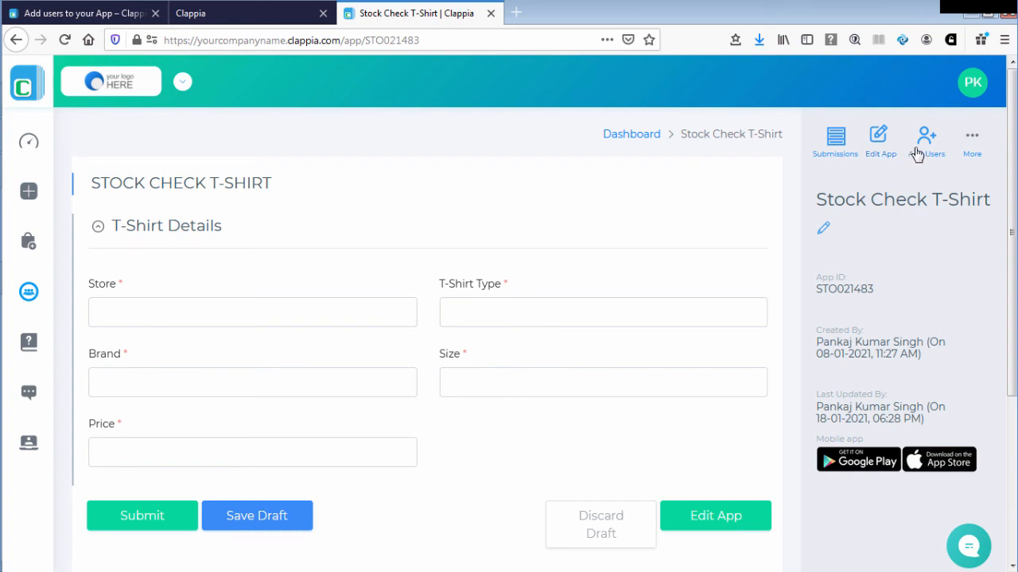
left_click(881, 135)
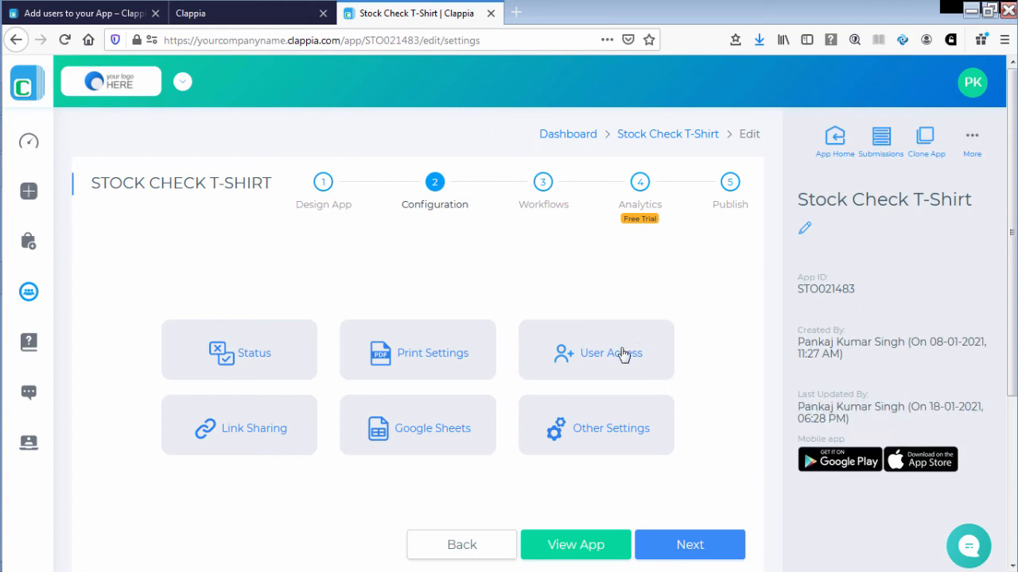
left_click(594, 353)
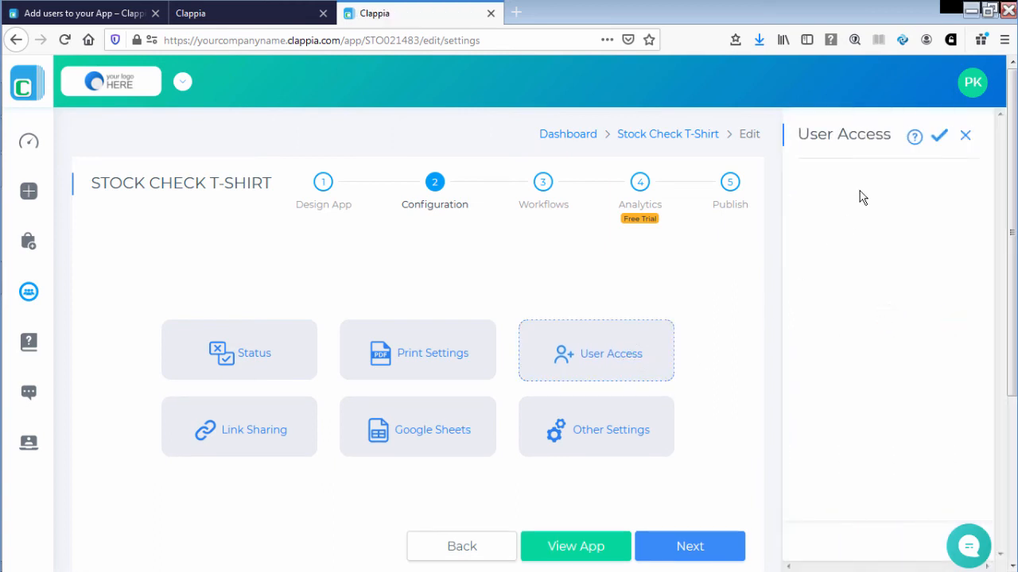
left_click(595, 353)
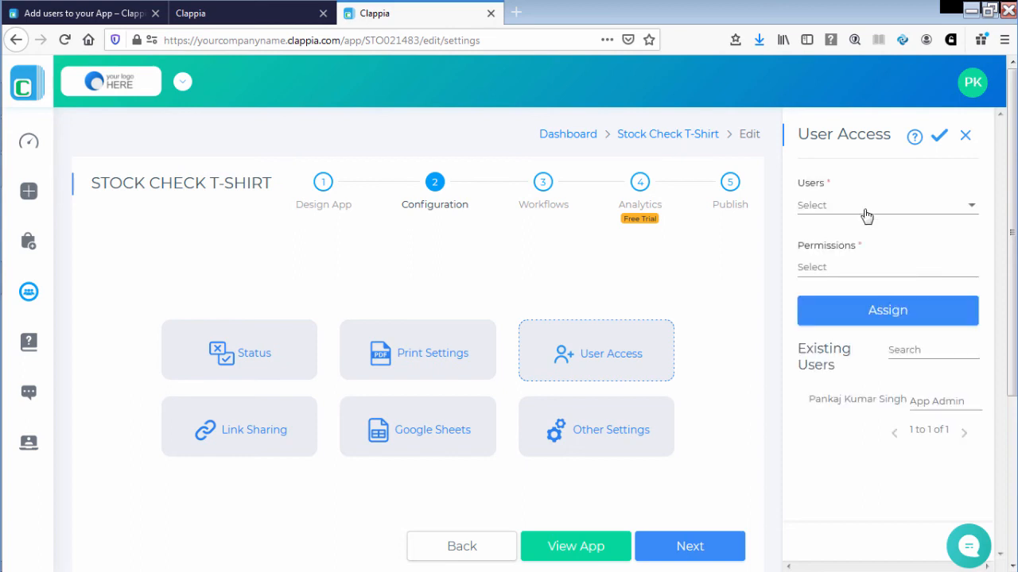
left_click(888, 205)
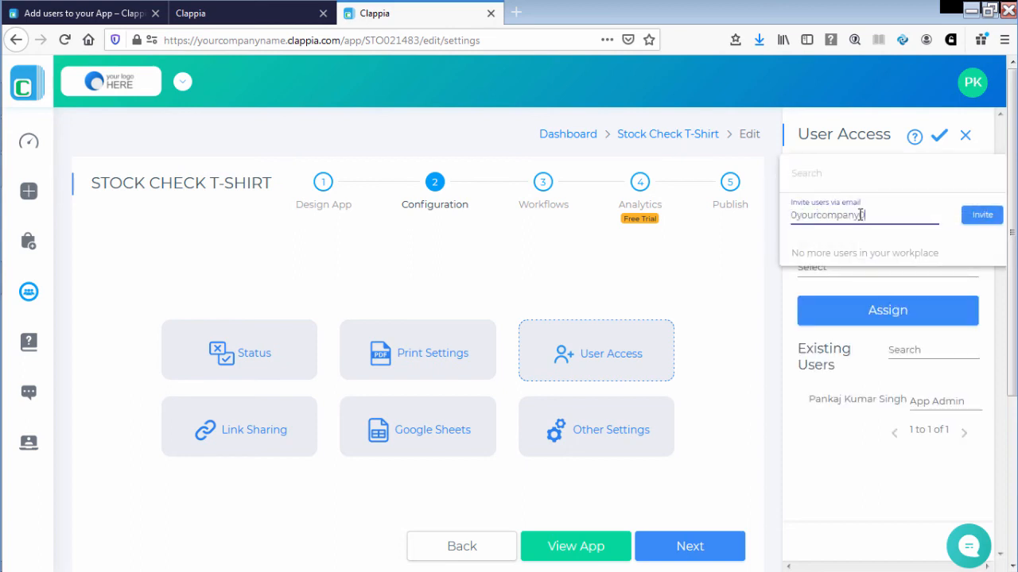
type("0@gmail.com")
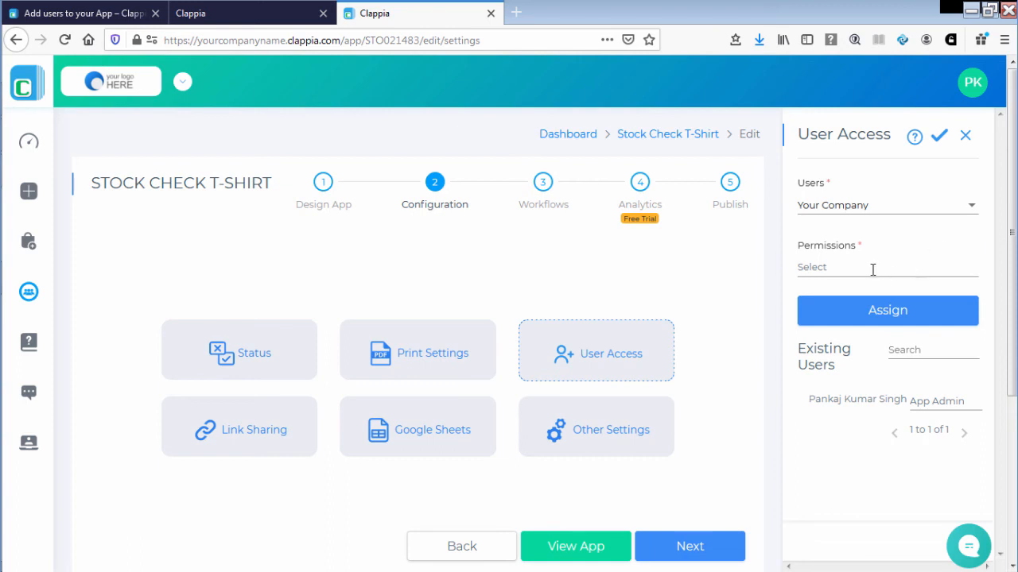
- Assign that user Submitter permission to the Stock Check T-Shirt app
left_click(875, 267)
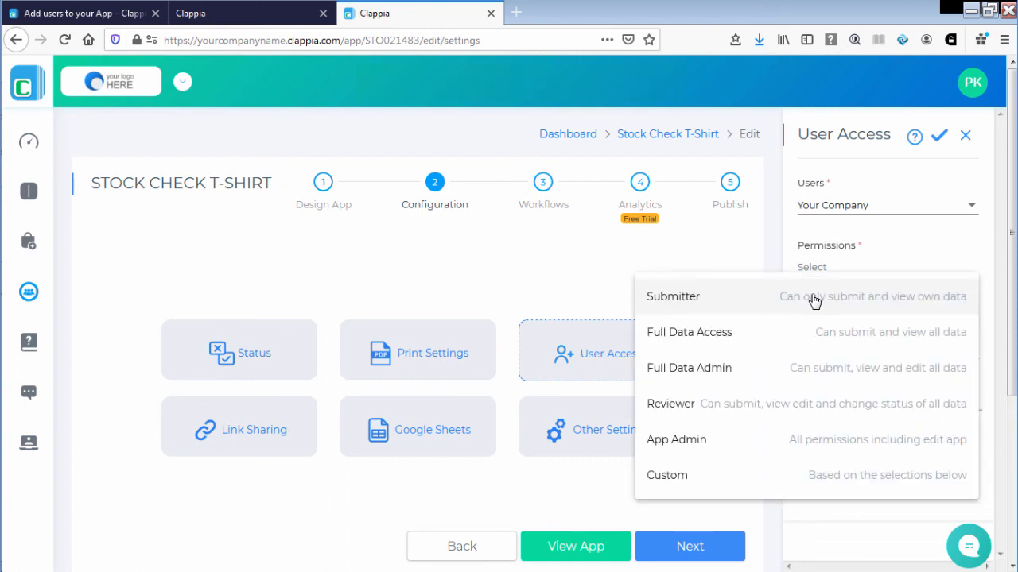
left_click(672, 296)
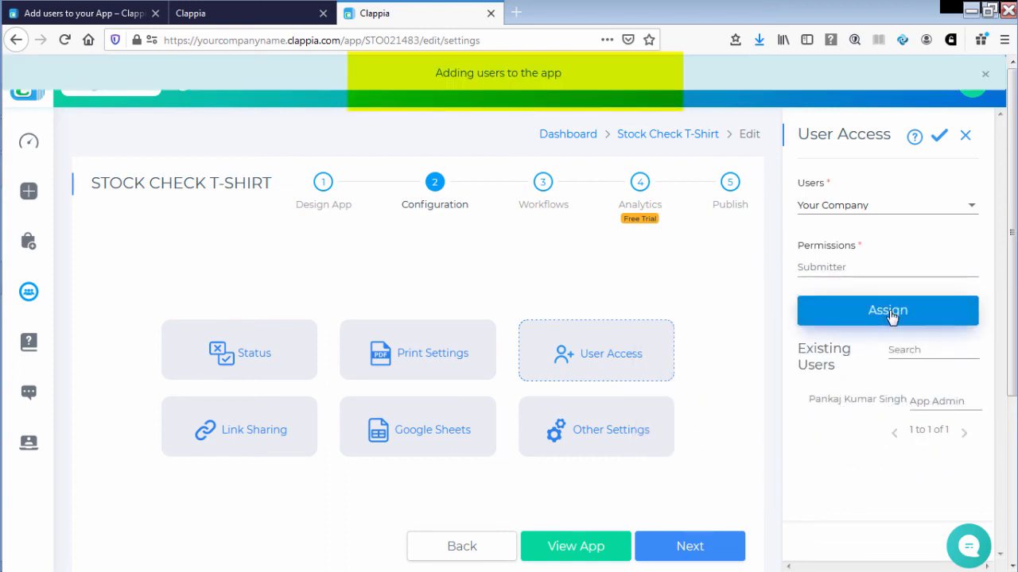
left_click(887, 310)
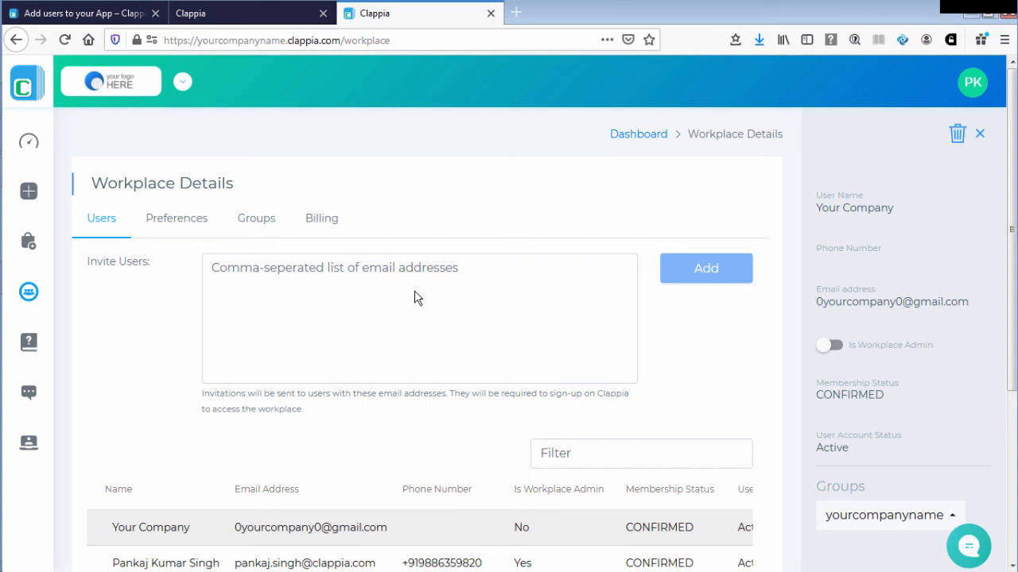
mouse_move(29, 393)
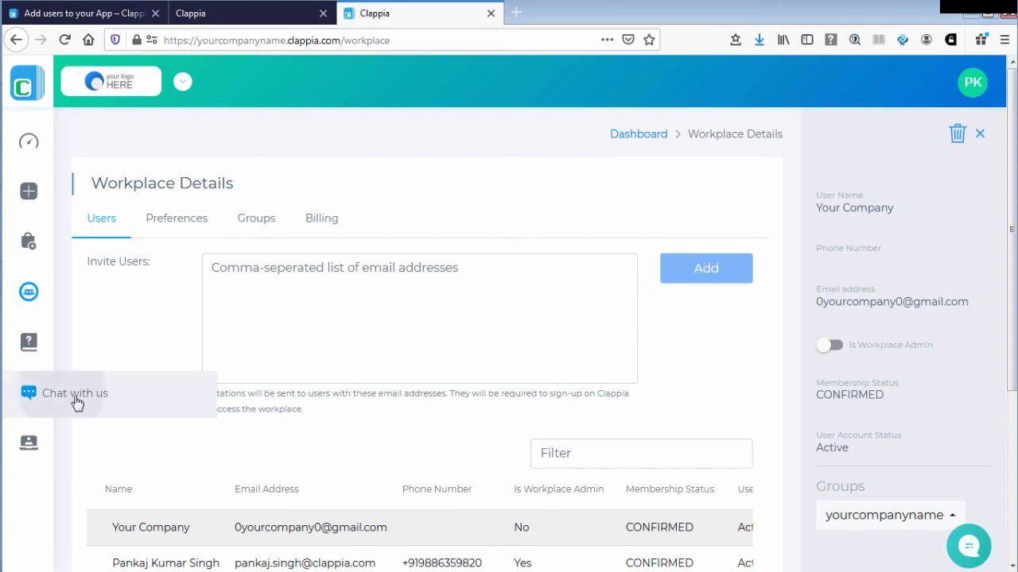
left_click(75, 393)
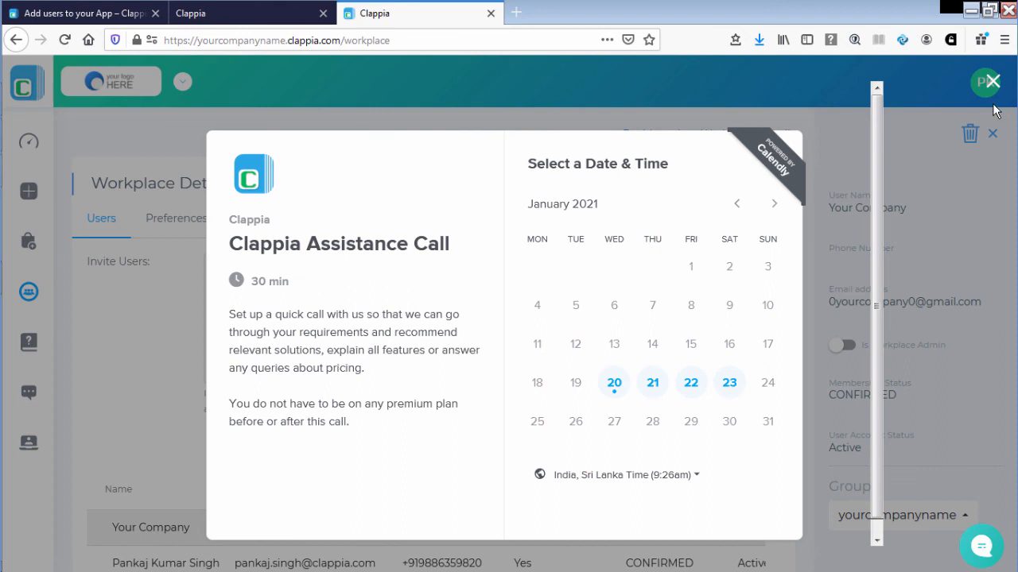
left_click(992, 80)
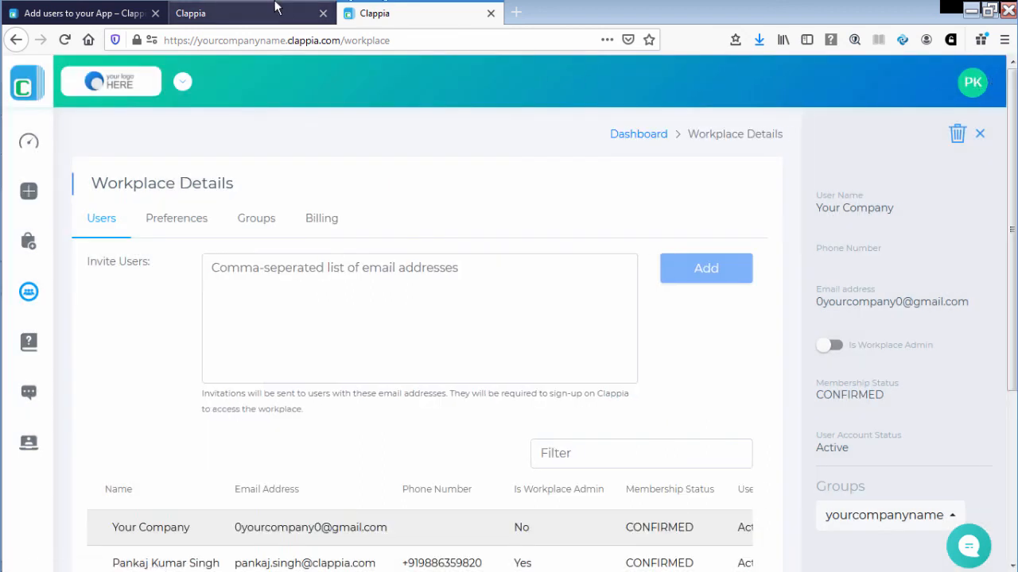